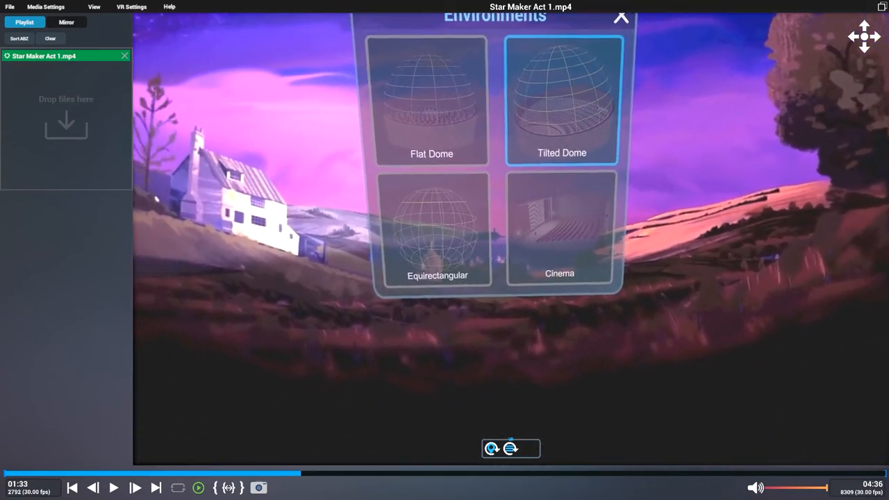
# - Switch the preview to the Tilted Dome environment and bring up the dome view's options menu
pyautogui.click(431, 101)
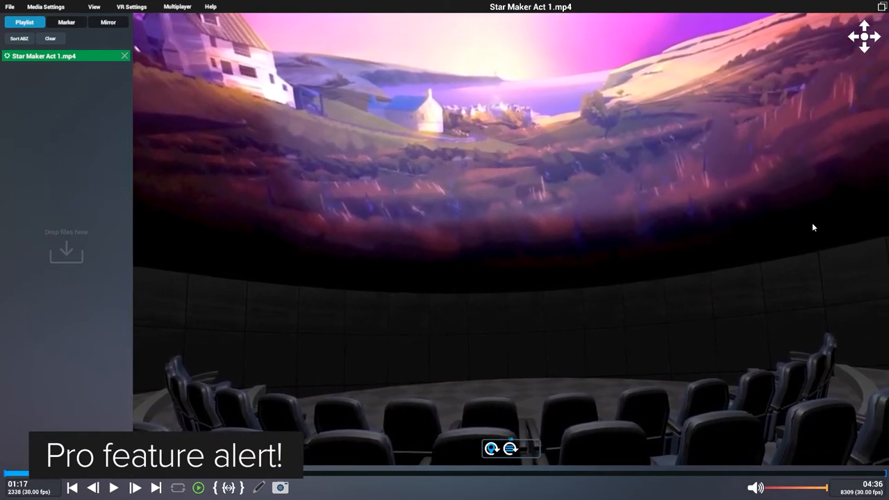
pyautogui.rightClick(358, 209)
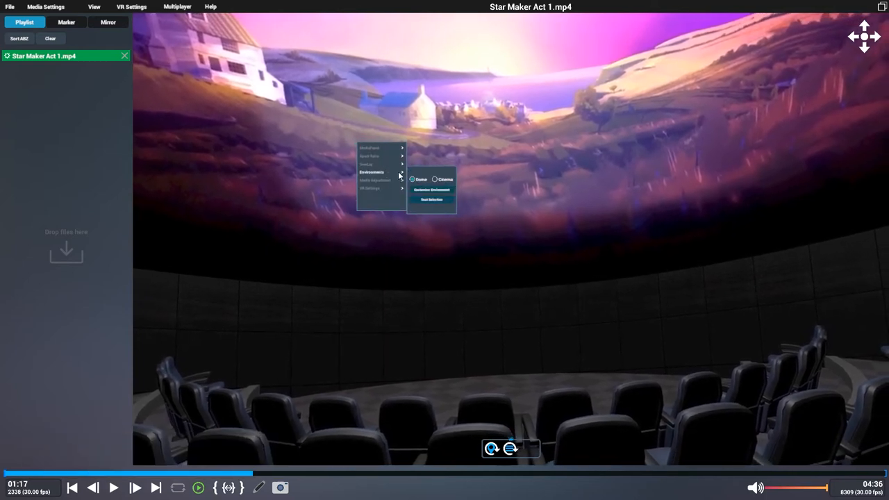
# - In Customise Environment, nudge projection rotation back to 0 and lower the dome wall height
pyautogui.click(433, 190)
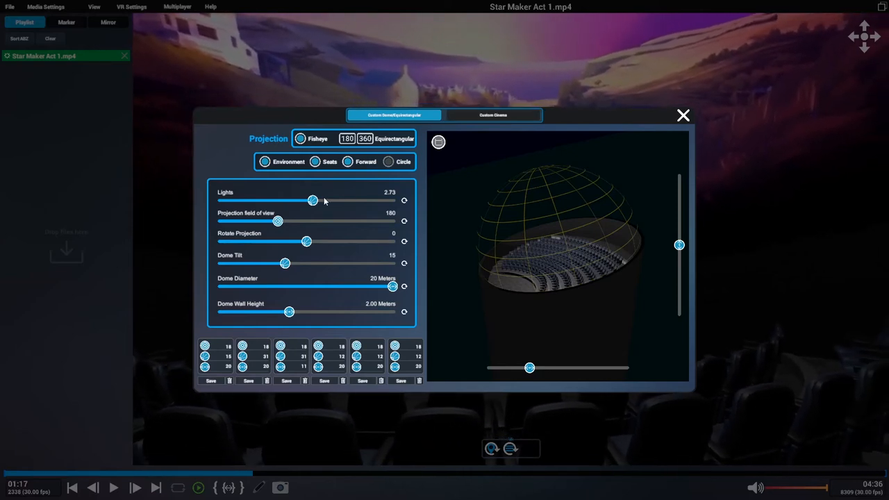
pyautogui.moveTo(312, 200); pyautogui.dragTo(313, 201)
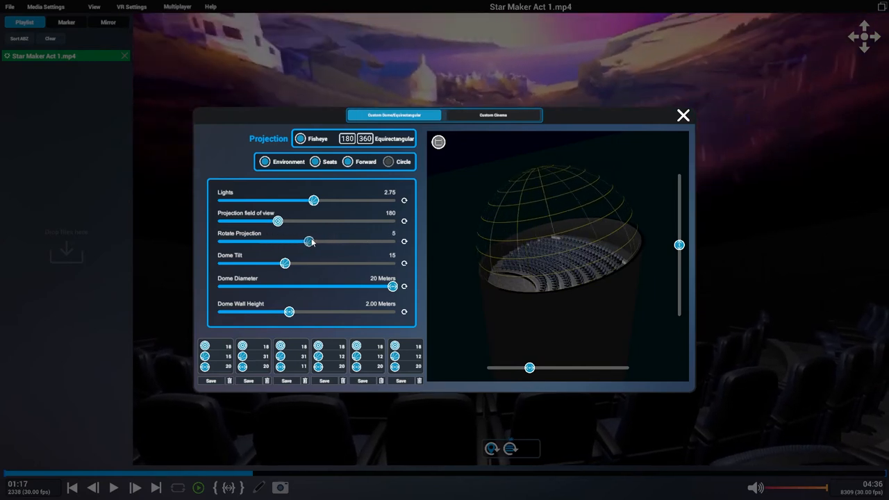
pyautogui.moveTo(310, 242); pyautogui.dragTo(306, 242)
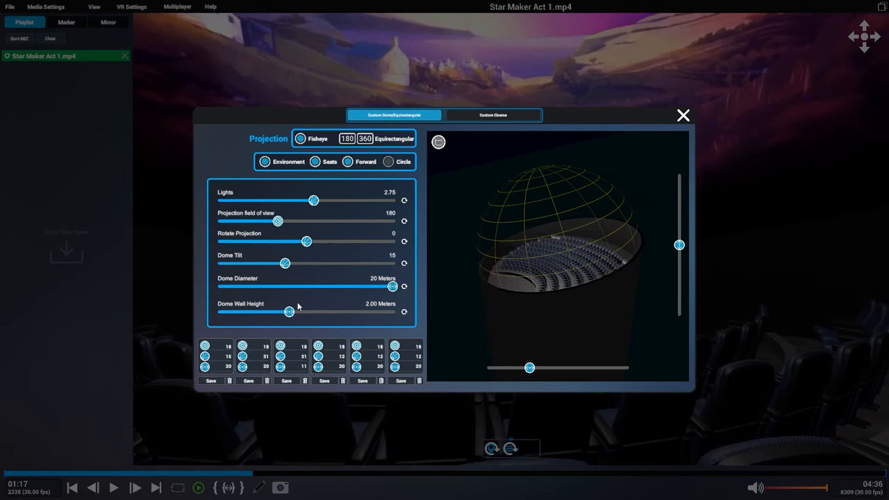
pyautogui.moveTo(289, 311); pyautogui.dragTo(273, 312)
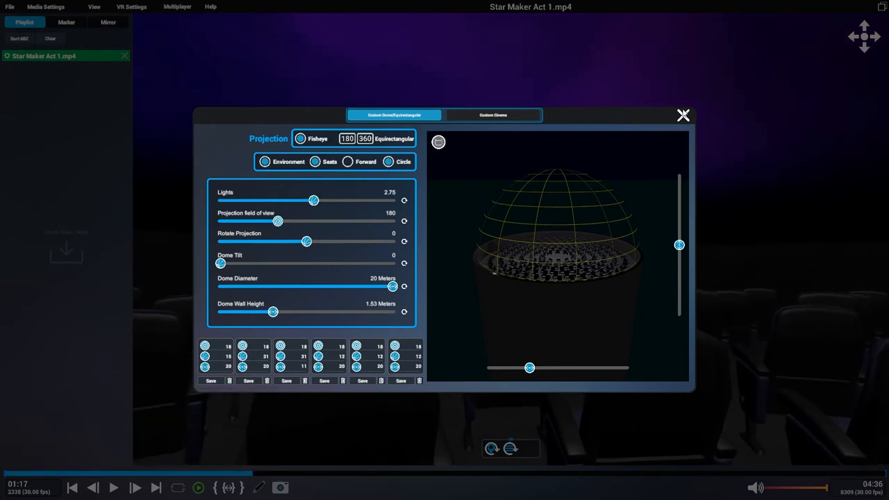
# - Close the environment customisation panel and bring up the dome view's options again
pyautogui.click(683, 115)
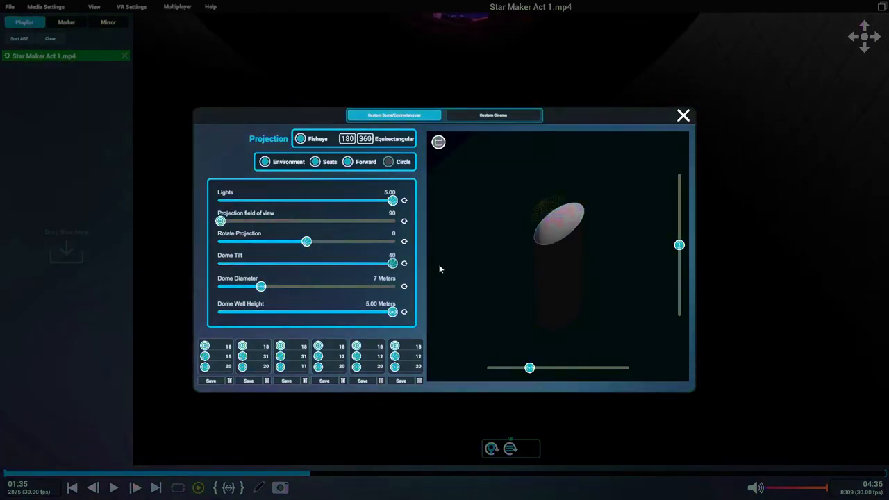
pyautogui.click(683, 115)
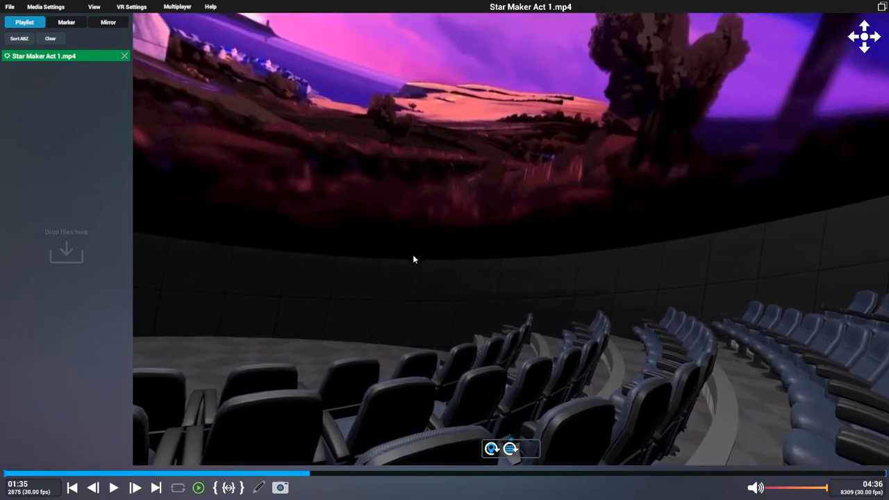
pyautogui.rightClick(414, 259)
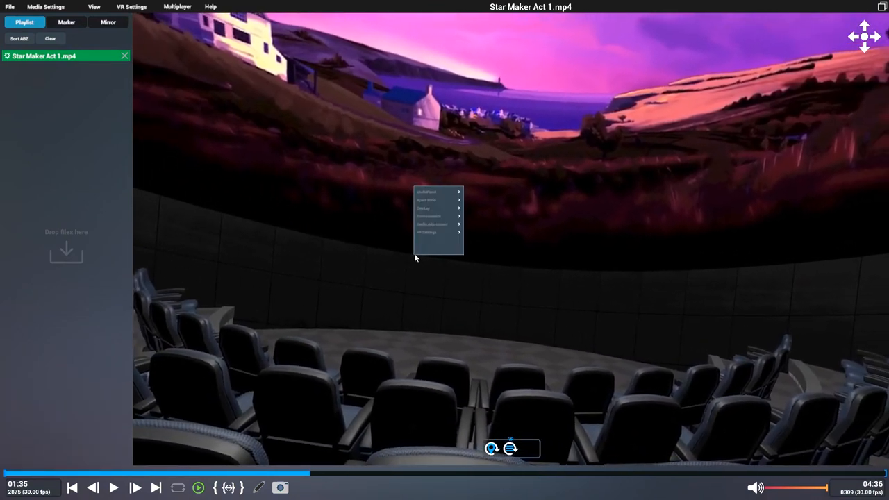
# - In Colour settings, set contrast -0.20, brightness -0.10, nudge saturation, and gamma 1.50
pyautogui.click(432, 224)
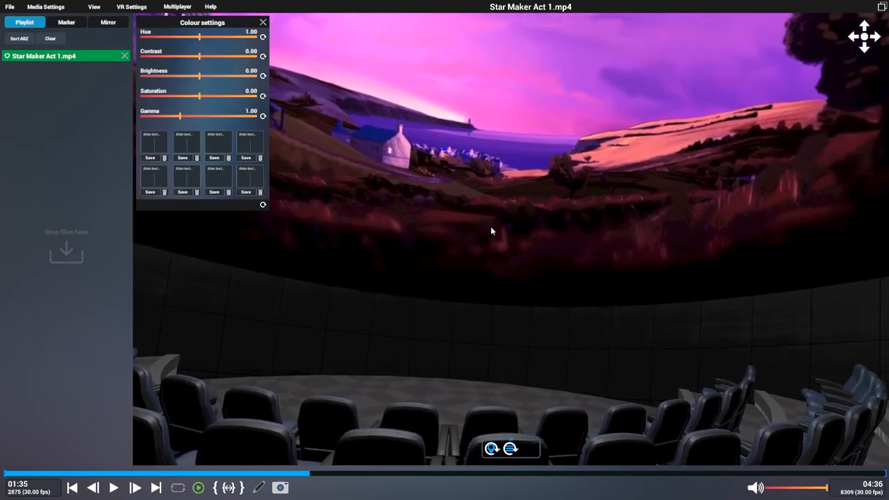
pyautogui.moveTo(198, 55); pyautogui.dragTo(186, 56)
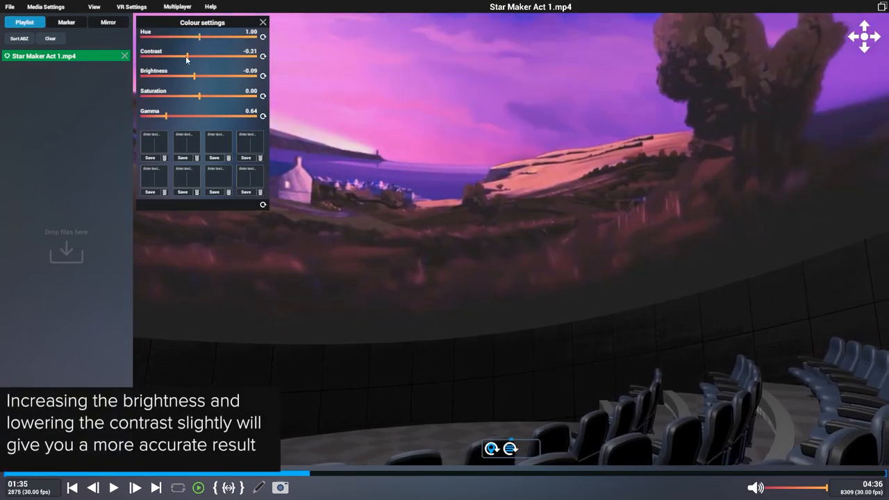
pyautogui.moveTo(194, 76); pyautogui.dragTo(186, 76)
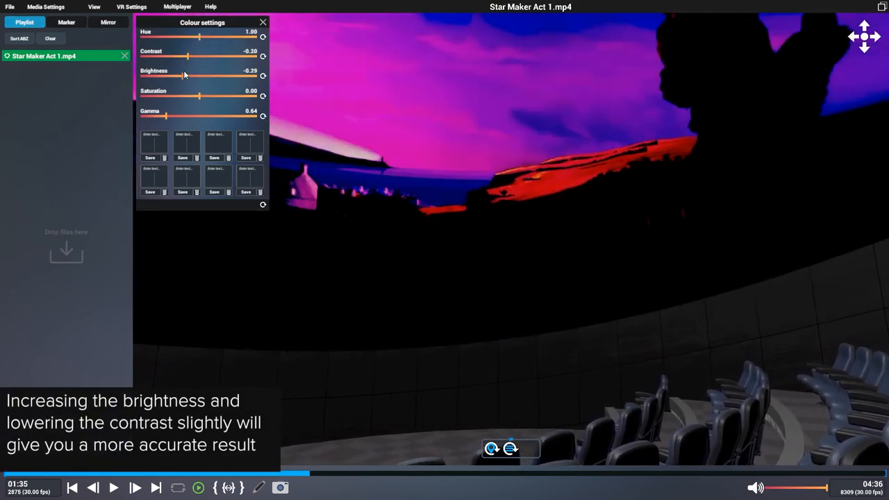
pyautogui.moveTo(186, 75); pyautogui.dragTo(194, 75)
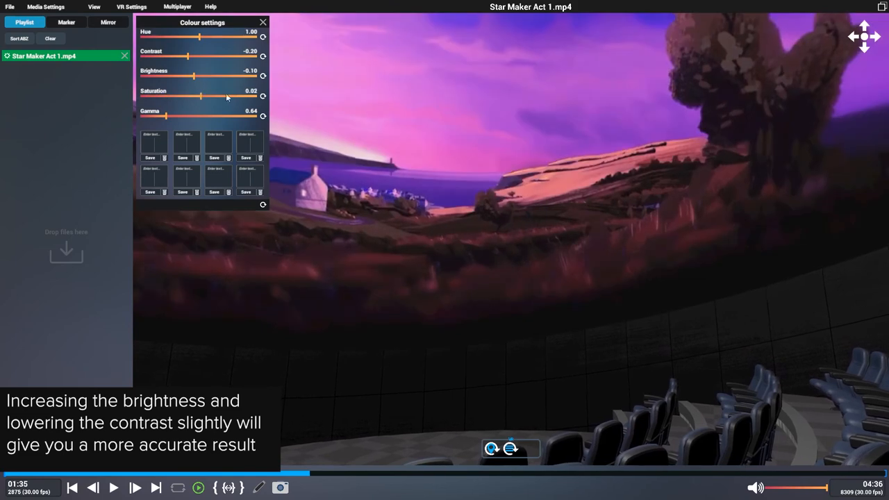
pyautogui.moveTo(150, 116); pyautogui.dragTo(196, 116)
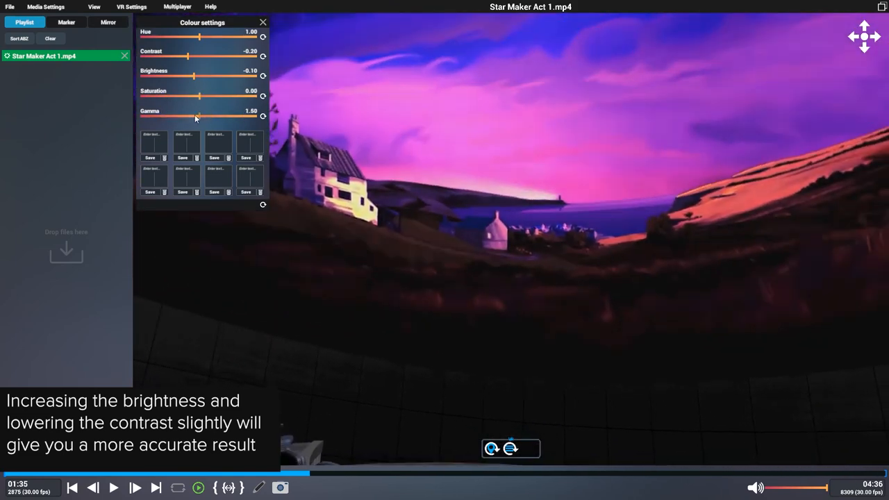